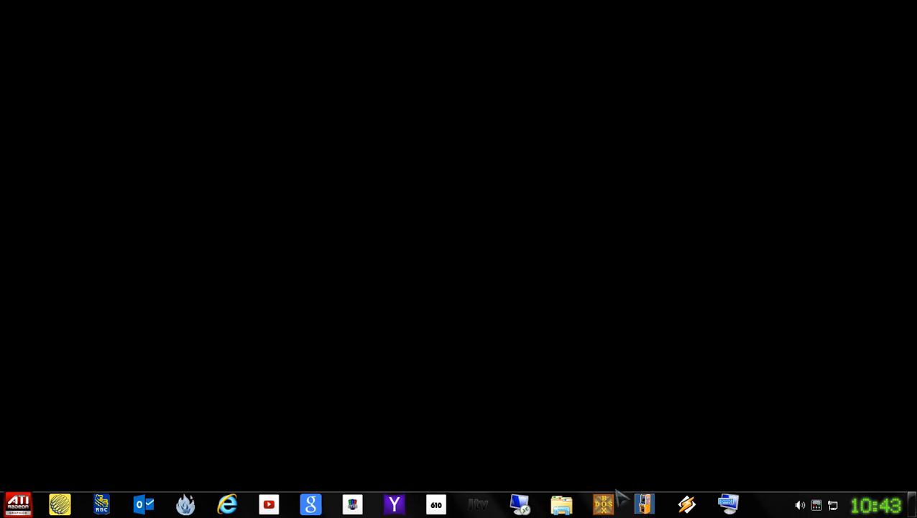
Step: Launch Task Manager from the taskbar menu to show the Performance tab's CPU graphs
right_click(621, 500)
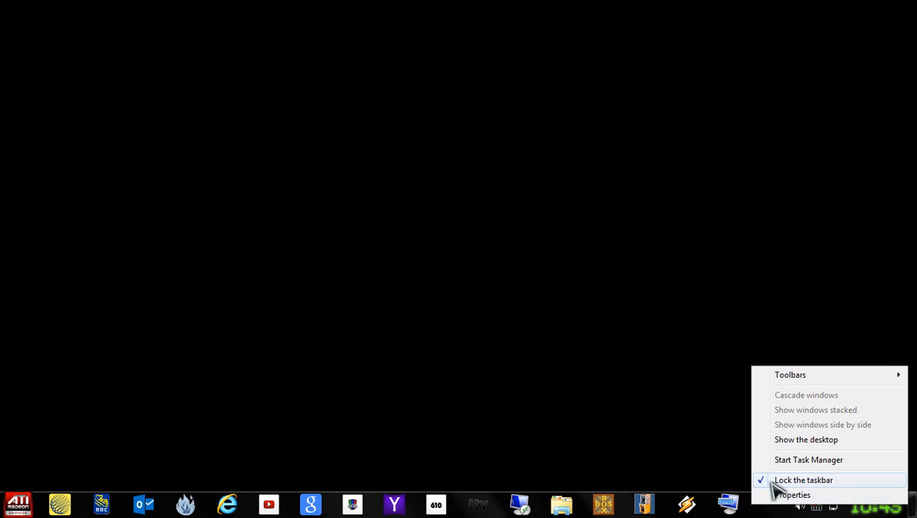
left_click(809, 460)
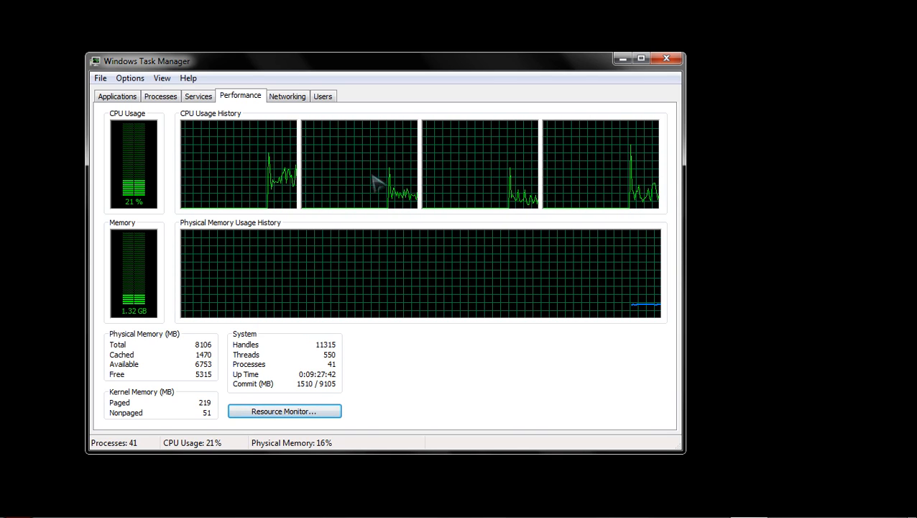
mouse_move(633, 208)
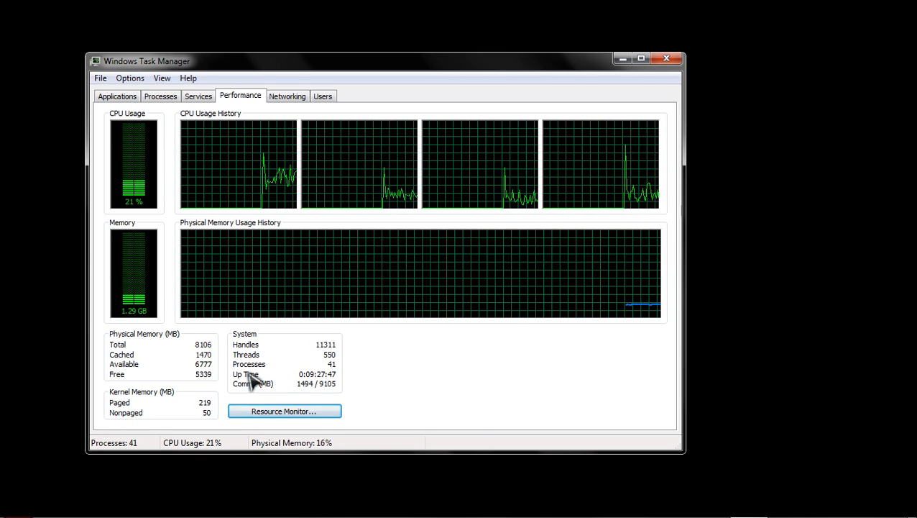
Step: Open Resource Monitor from Performance and view the CPU 0–3 activity graphs
left_click(284, 410)
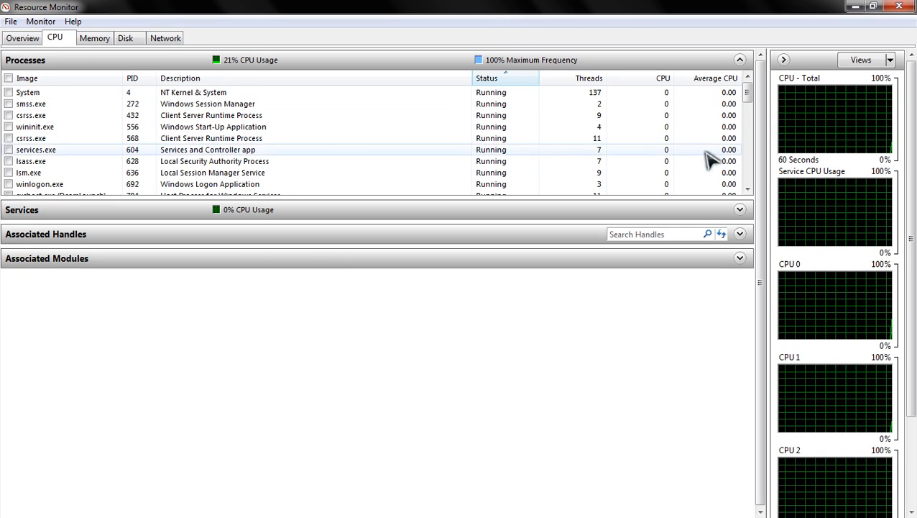
left_click(662, 78)
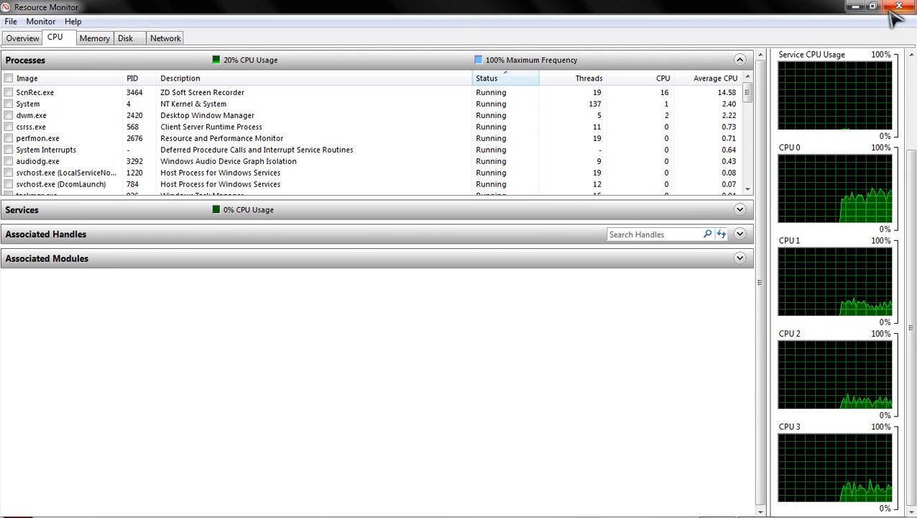
mouse_move(855, 6)
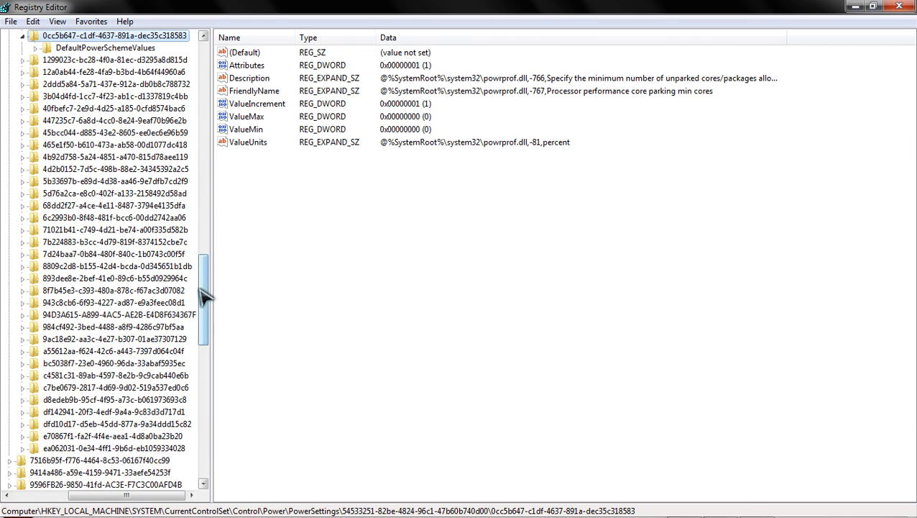
Step: Scroll the key pane to the top and collapse everything under Computer
scroll("left", 3)
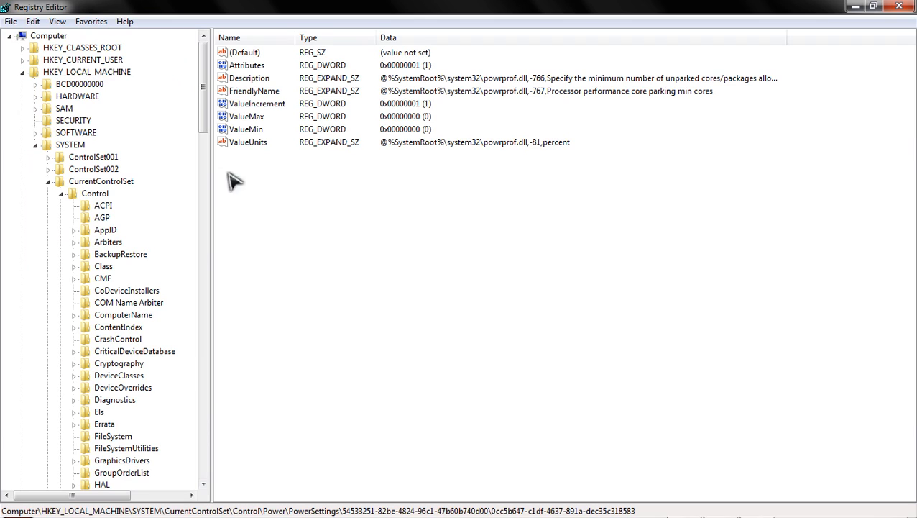
left_click(49, 36)
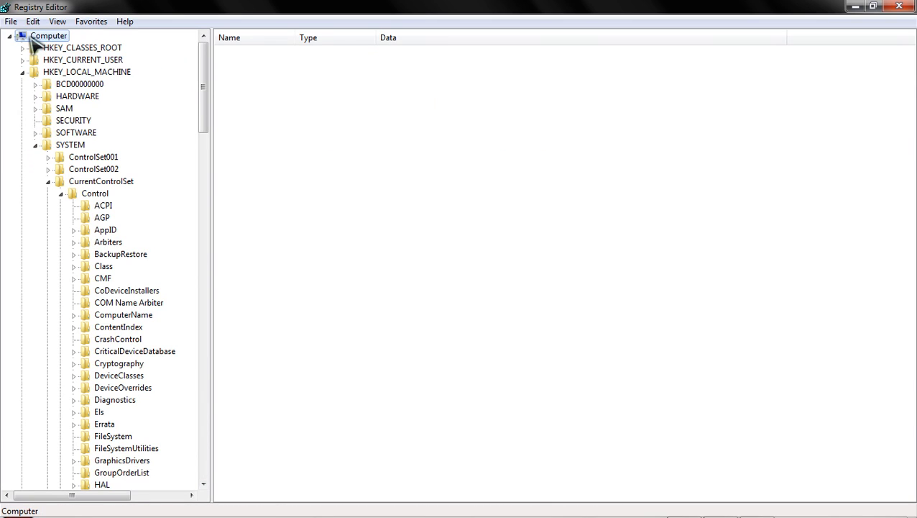
left_click(10, 35)
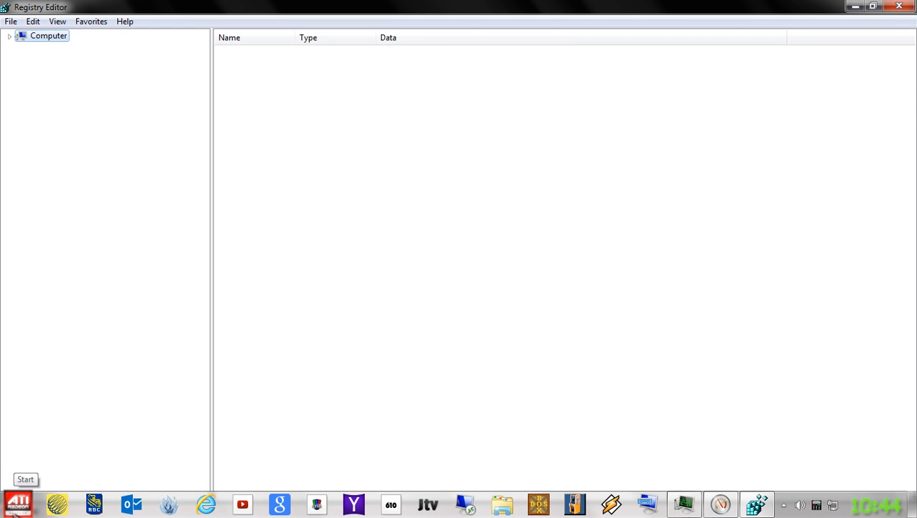
left_click(25, 479)
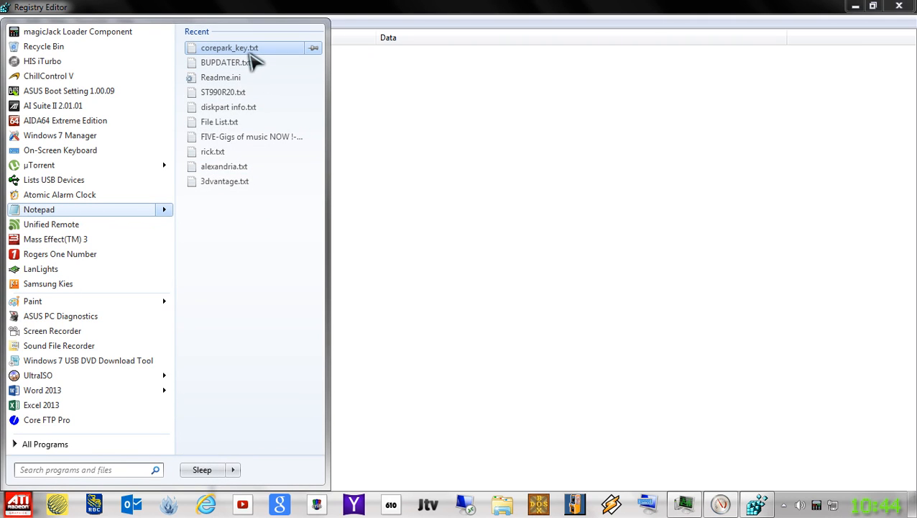
left_click(229, 47)
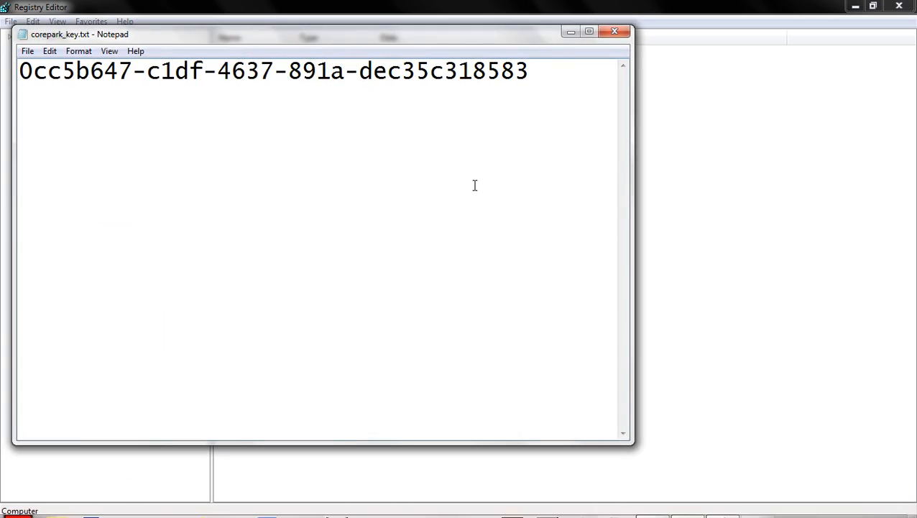
key("ctrl+a")
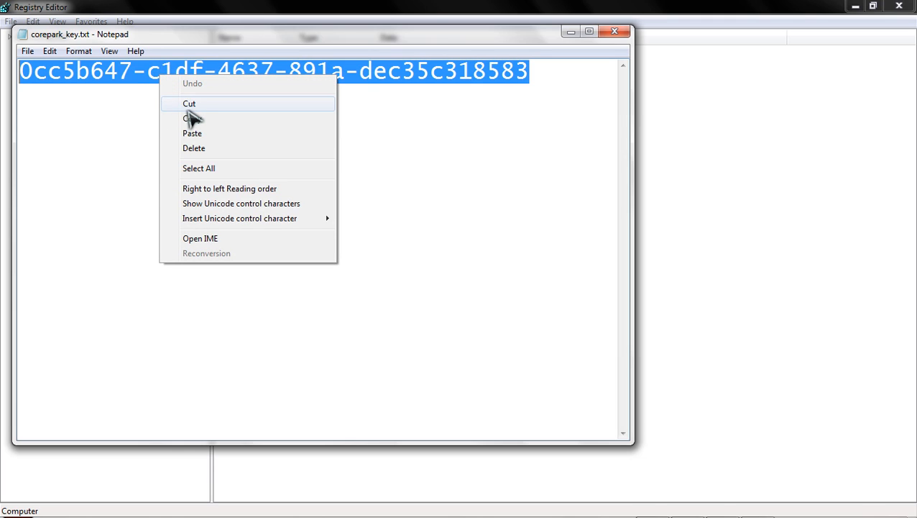
mouse_move(192, 118)
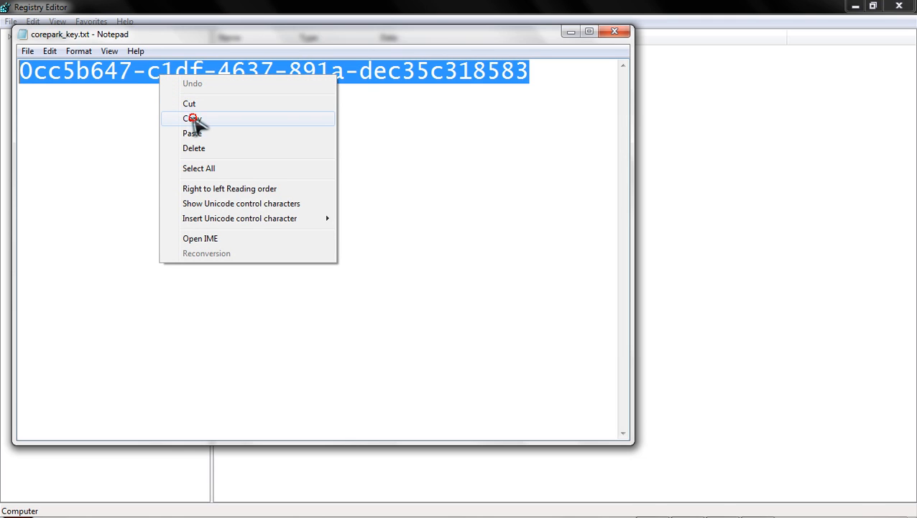
left_click(192, 118)
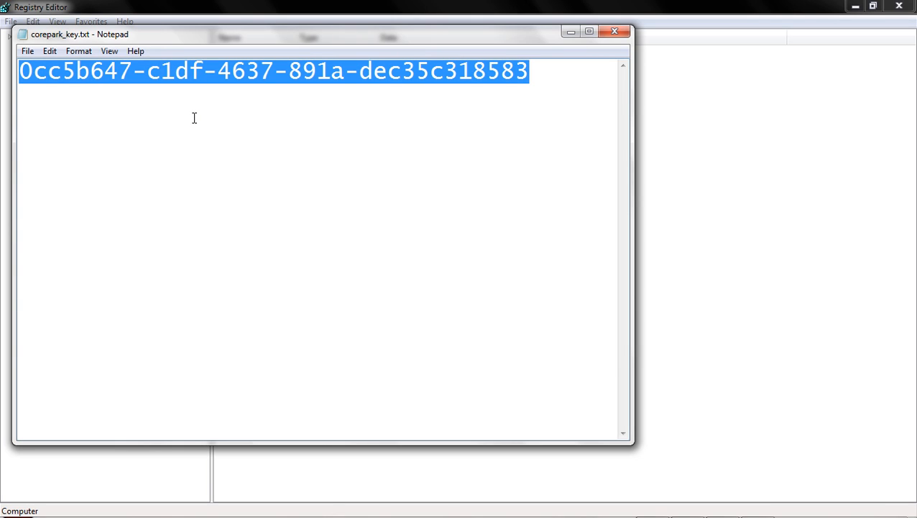
mouse_move(312, 138)
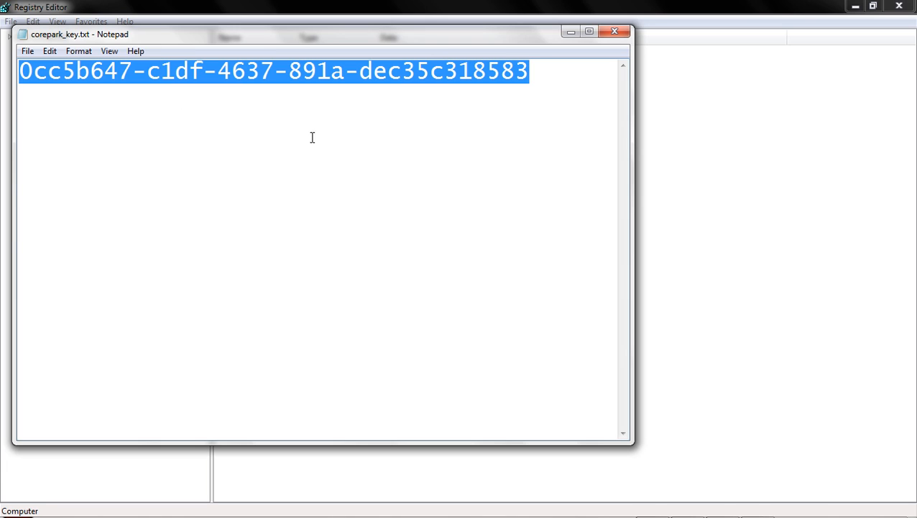
mouse_move(463, 68)
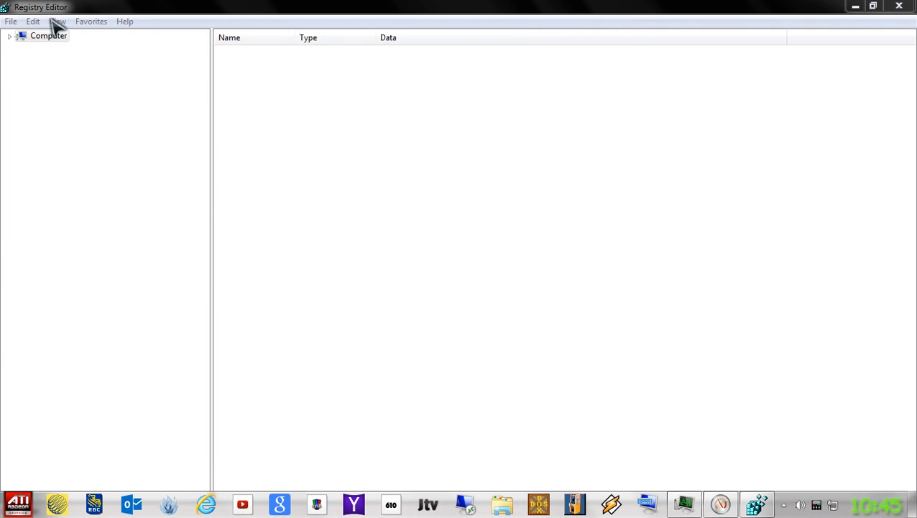
Step: Find the pasted GUID in the registry, reaching the Regedit applet's LastKey value
left_click(33, 21)
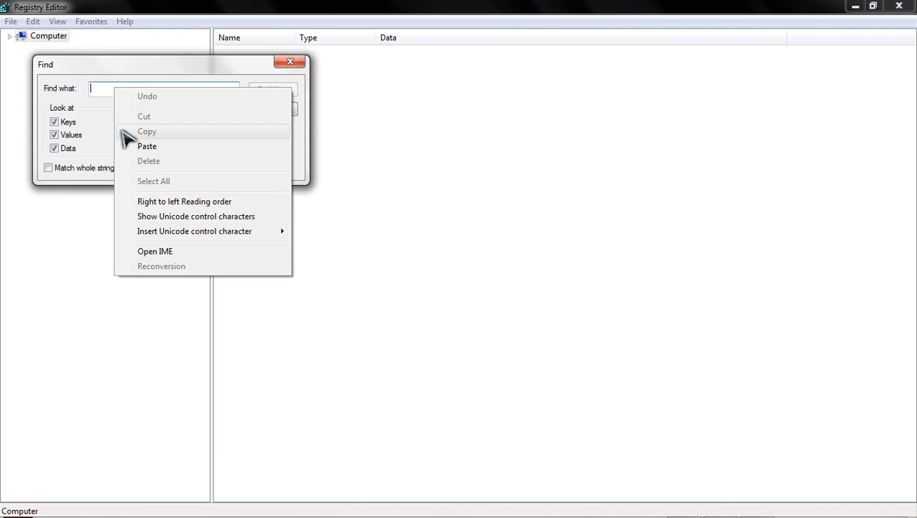
left_click(147, 146)
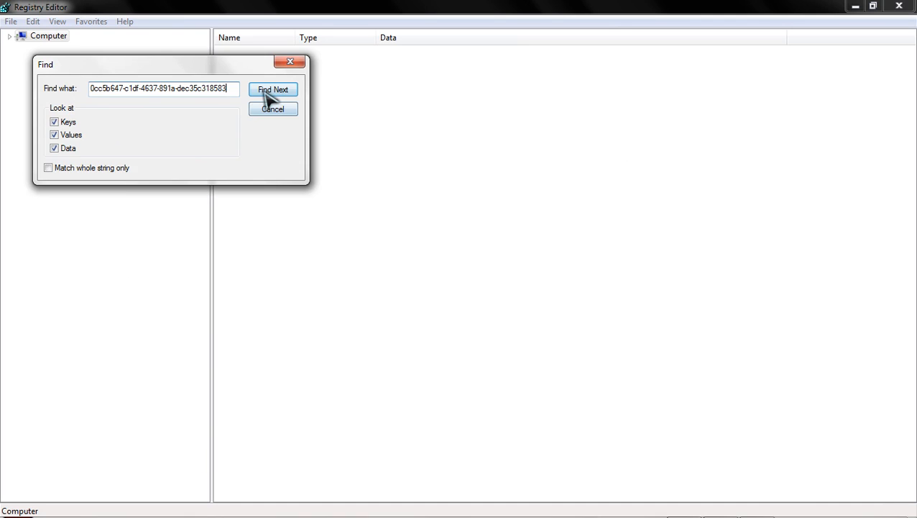
left_click(272, 89)
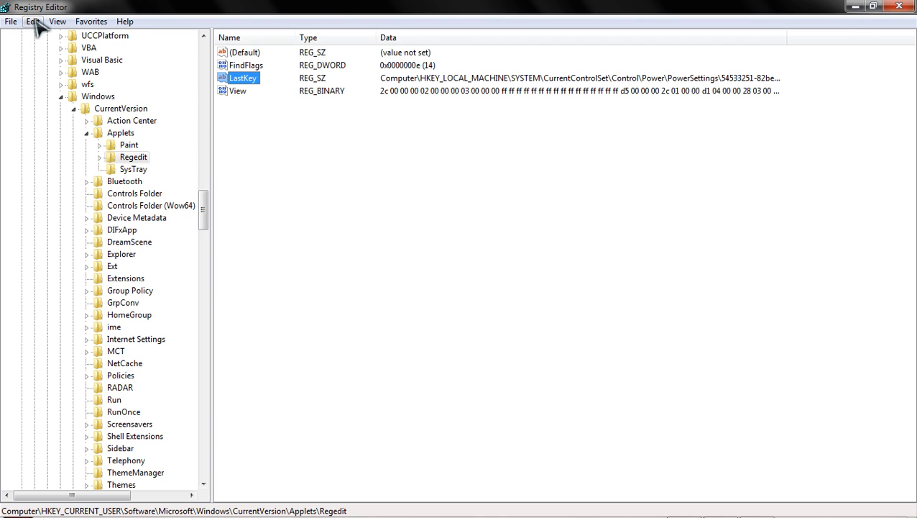
Step: Jump to the ControlSet001 core-parking key and confirm ValueMax is 0
left_click(33, 21)
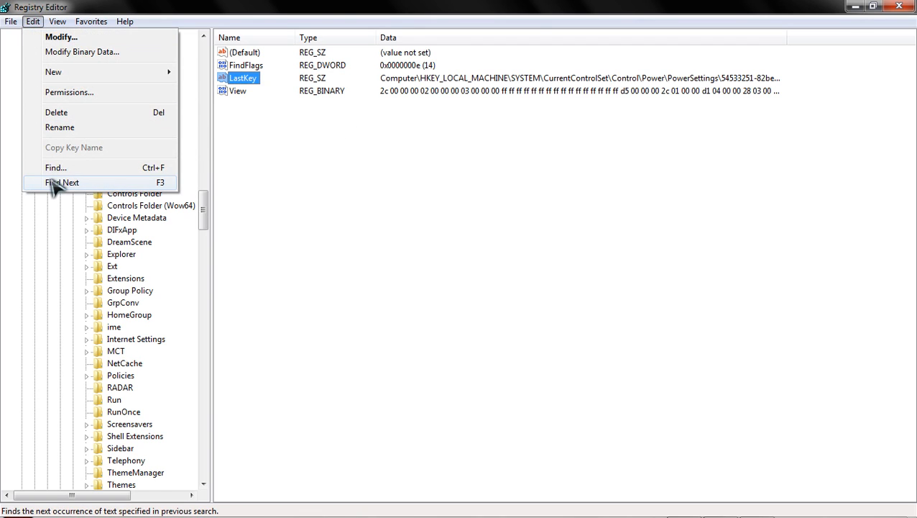
left_click(63, 182)
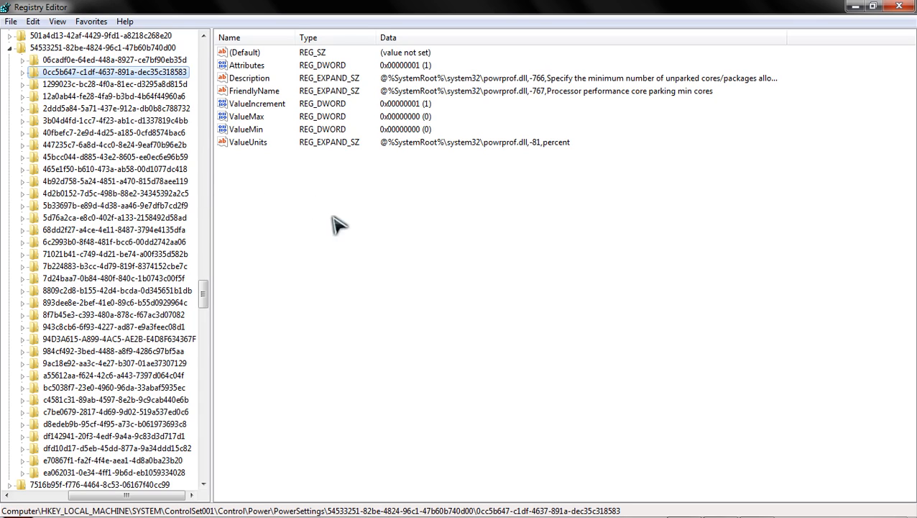
left_click(246, 116)
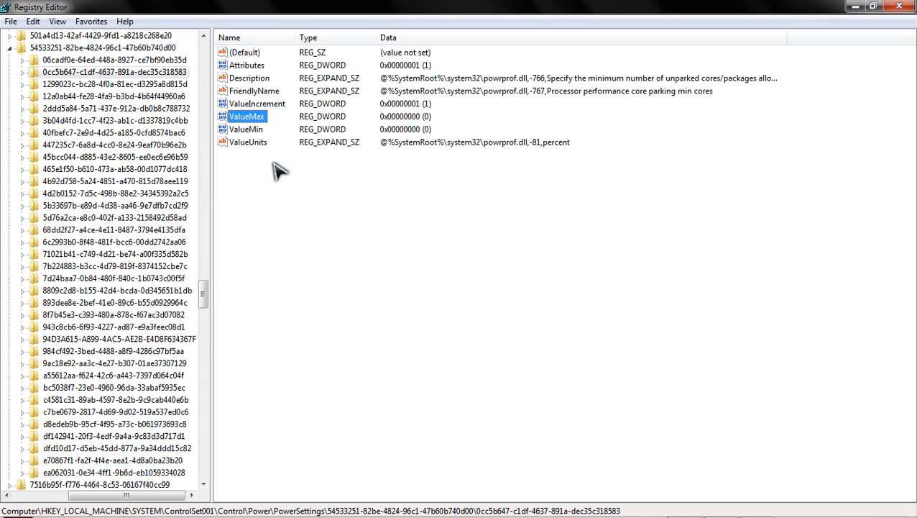
double_click(247, 115)
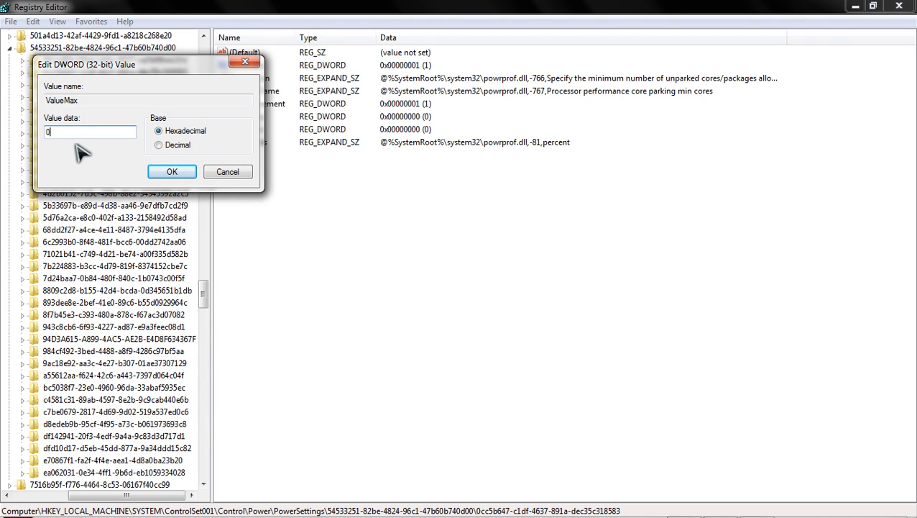
mouse_move(229, 161)
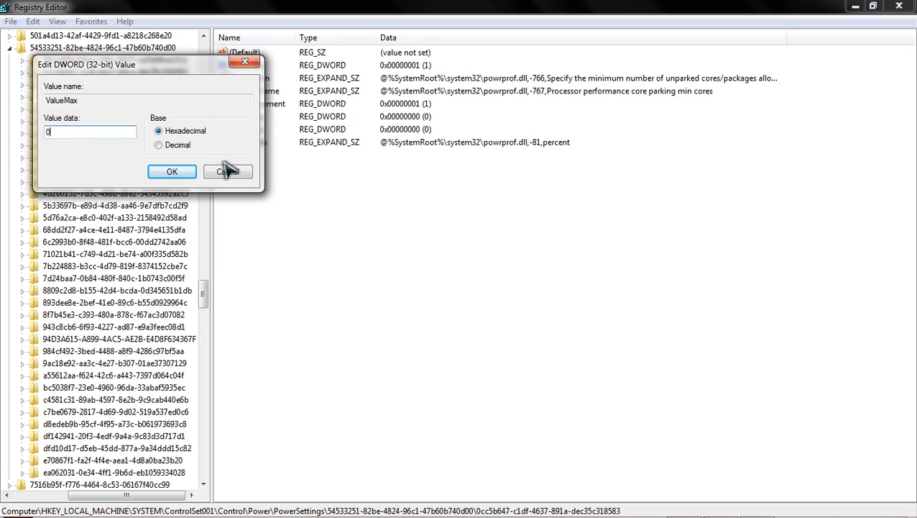
mouse_move(228, 171)
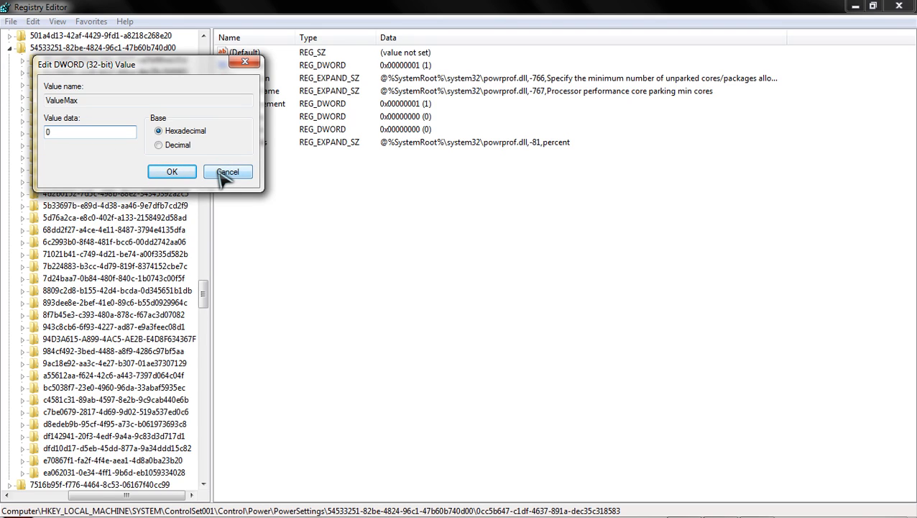
left_click(228, 171)
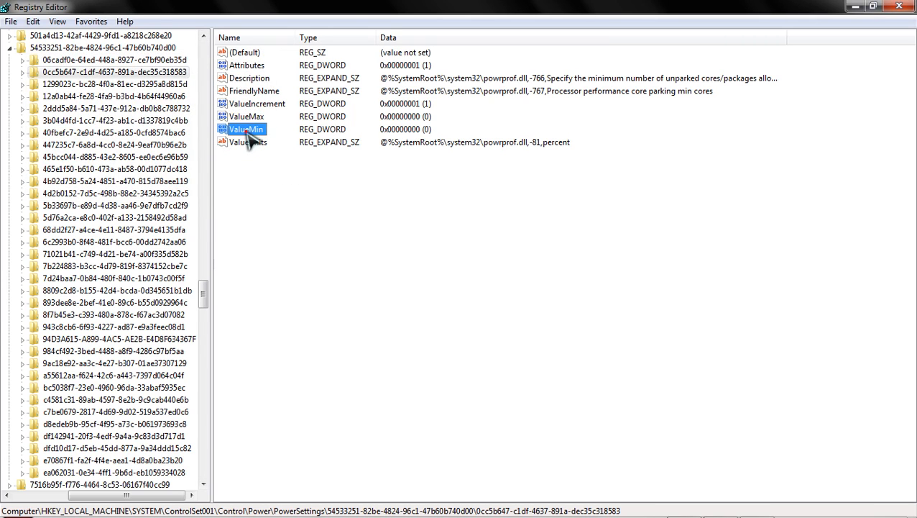
Step: Set ValueMin to 0 on the ControlSet001 key and move to ControlSet002
double_click(246, 128)
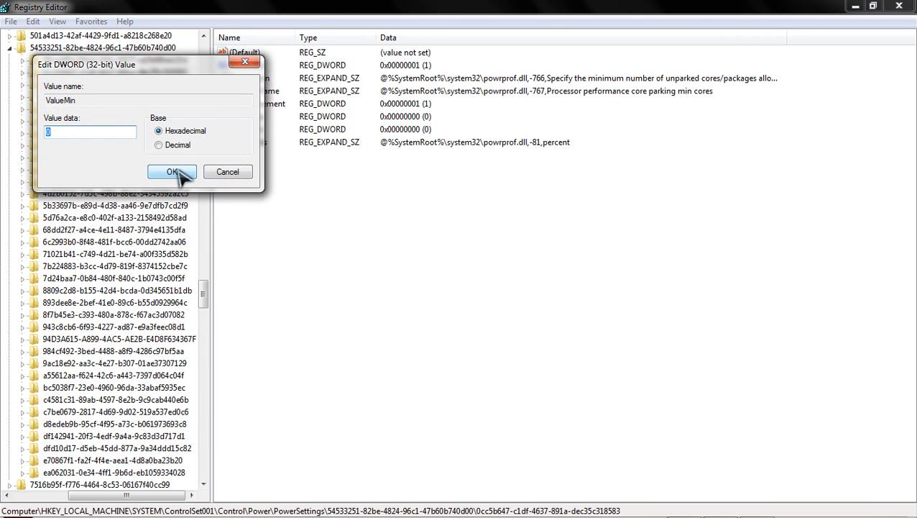
left_click(171, 171)
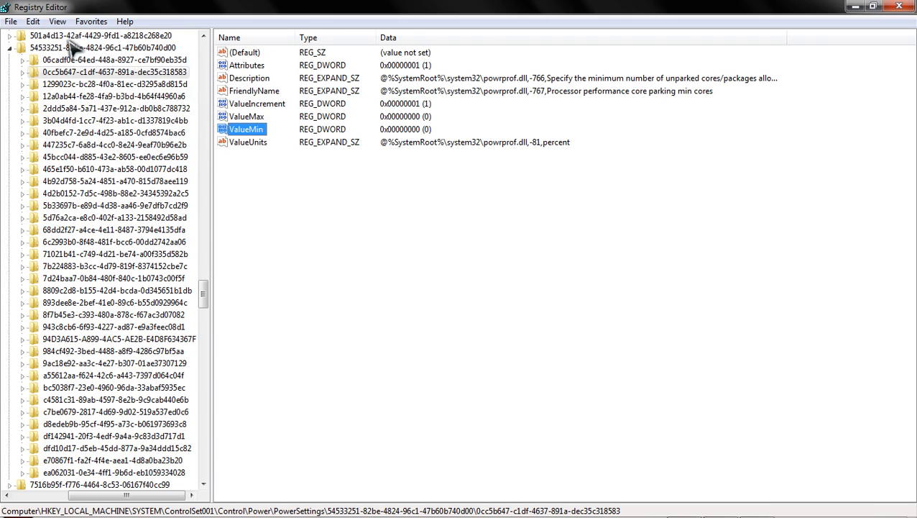
left_click(32, 21)
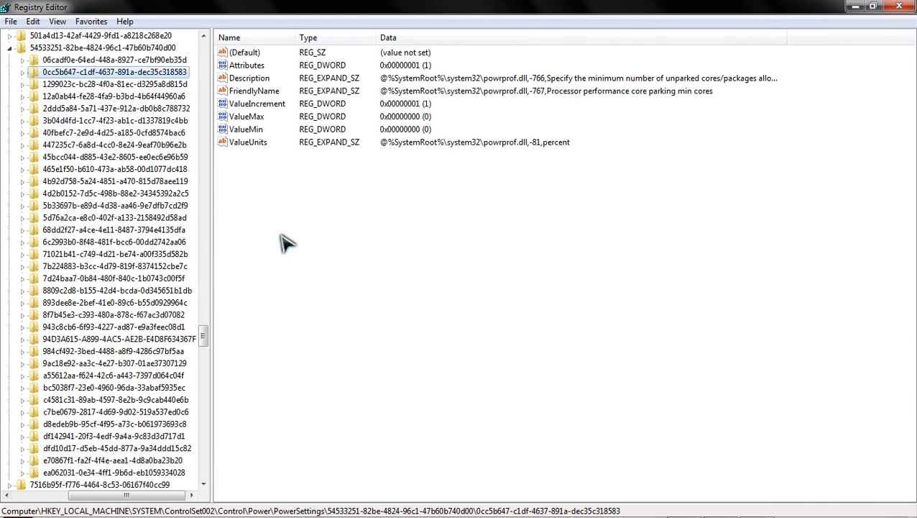
Step: Confirm ValueMin as 0 under the ControlSet002 core-parking key
left_click(247, 116)
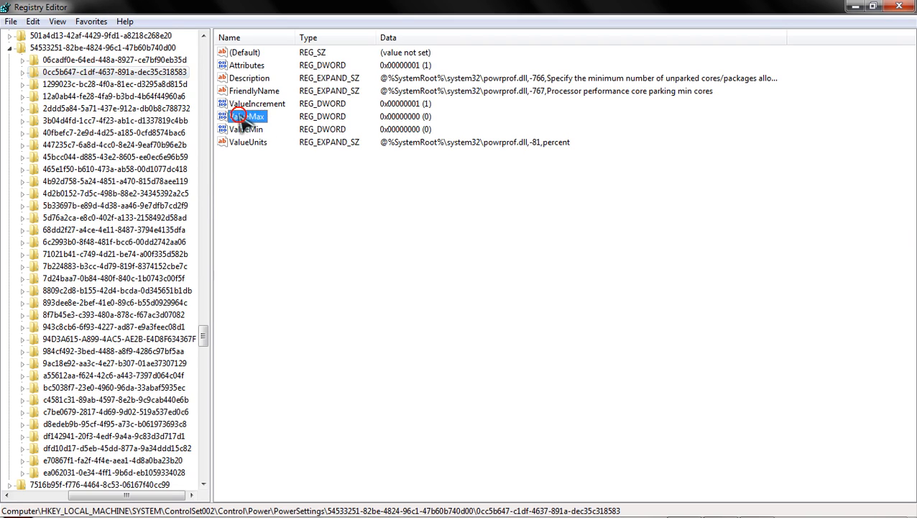
double_click(249, 116)
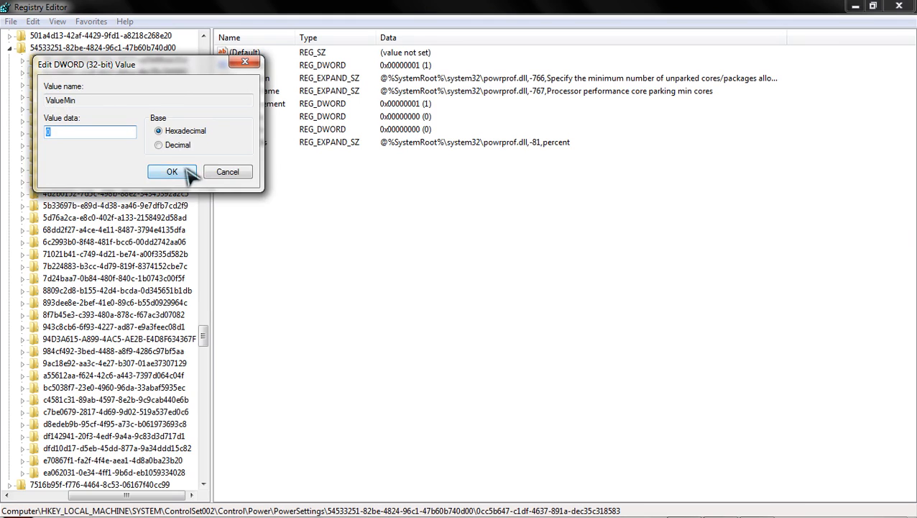
left_click(172, 171)
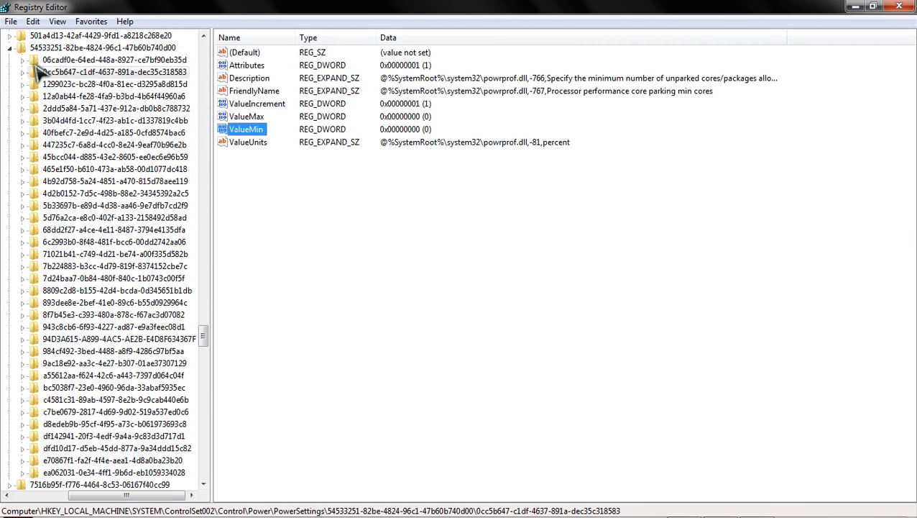
Step: Check the CurrentControlSet key's values, then find the next match, Regedit's LastKey
left_click(33, 21)
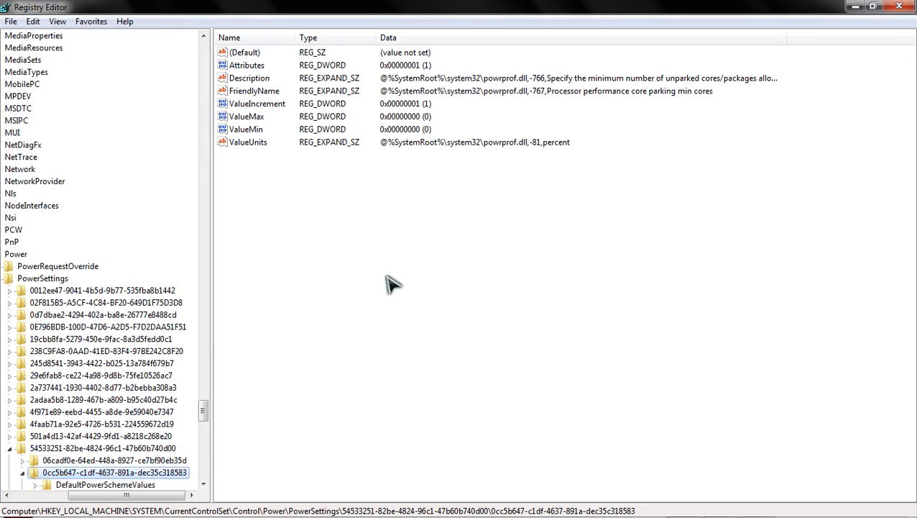
double_click(247, 116)
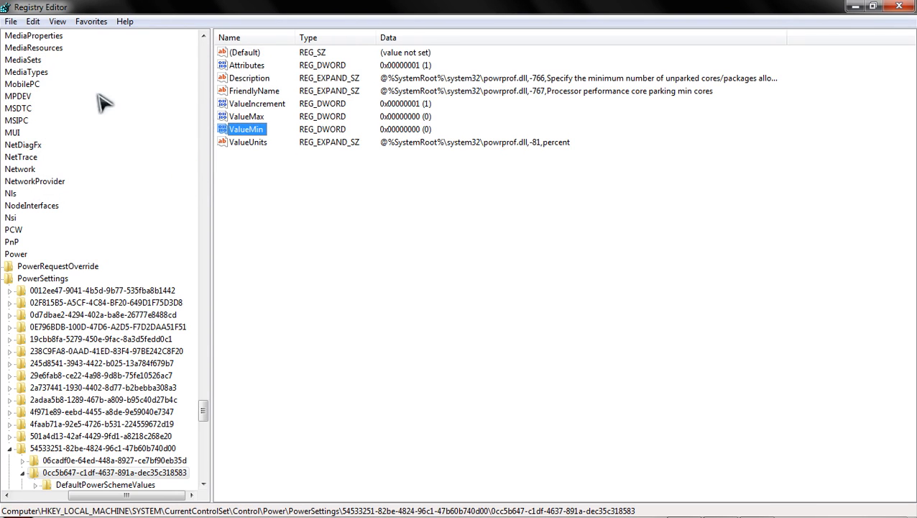
left_click(33, 20)
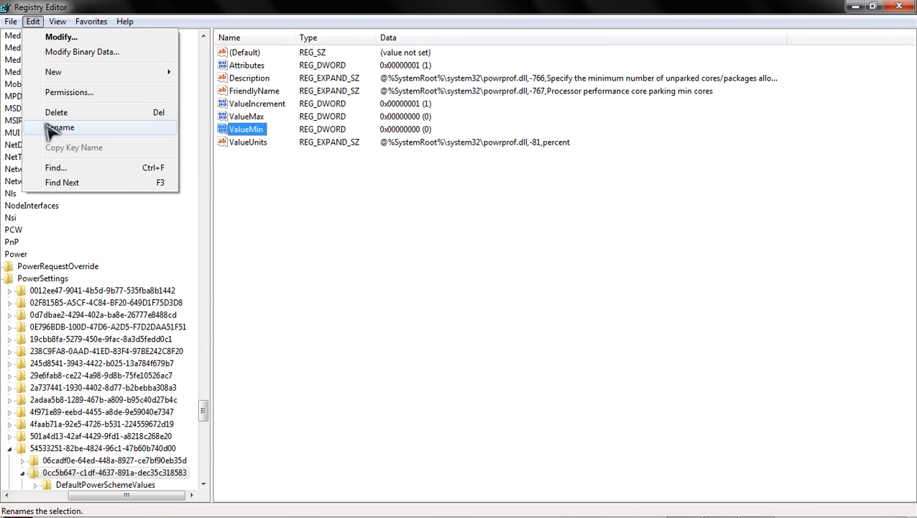
left_click(55, 167)
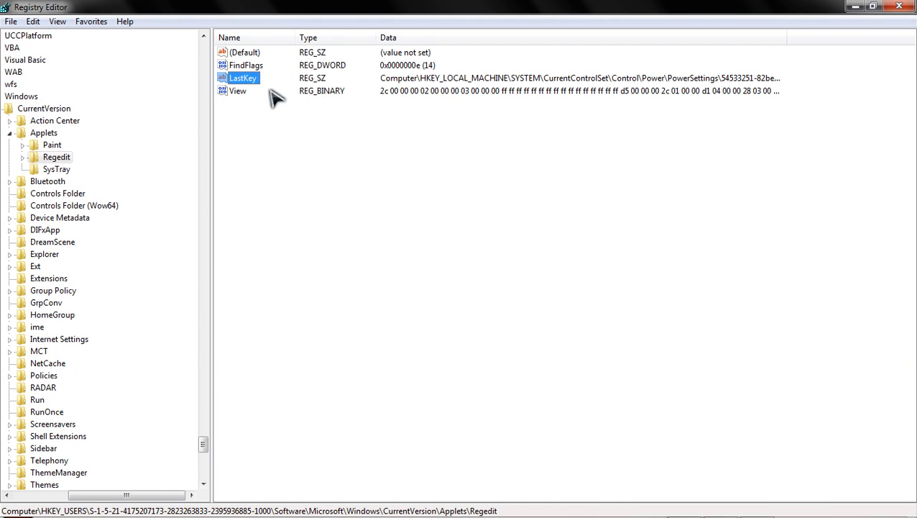
Step: Search onward until 'Finished searching through the registry' appears, then dismiss it
left_click(32, 21)
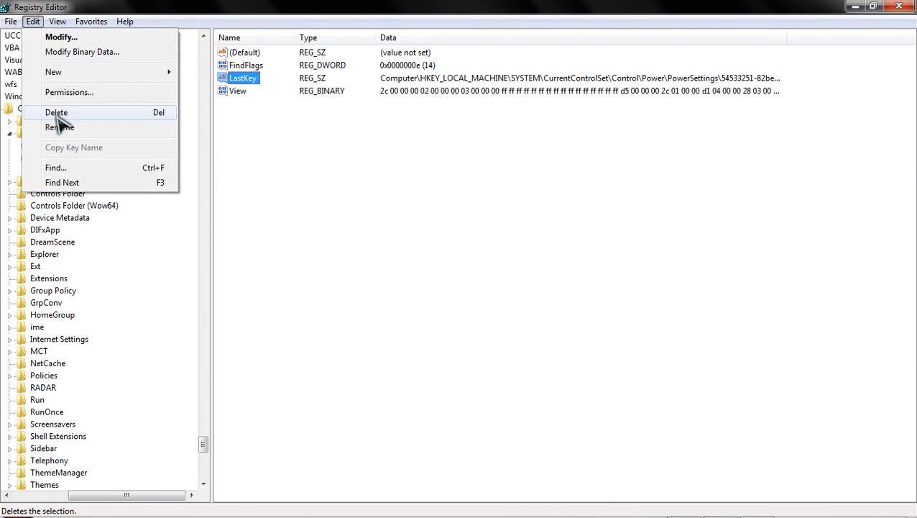
left_click(61, 182)
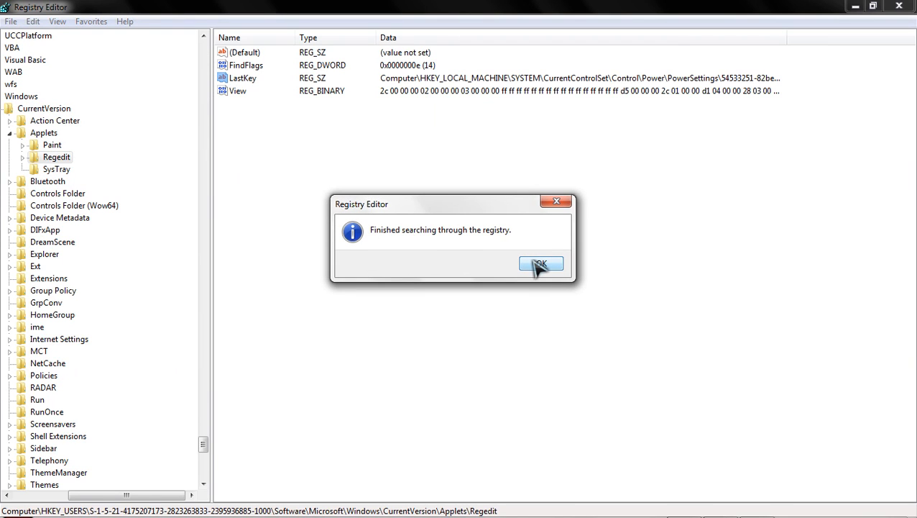
left_click(541, 263)
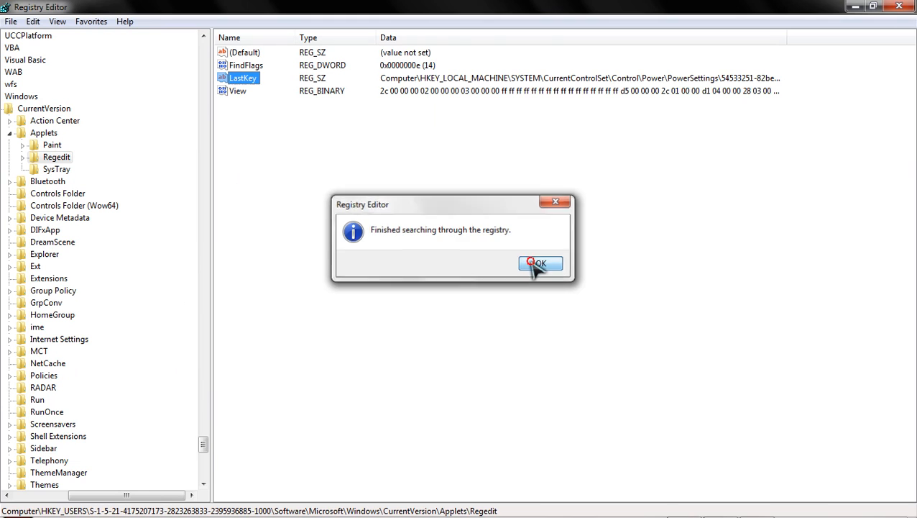
left_click(540, 264)
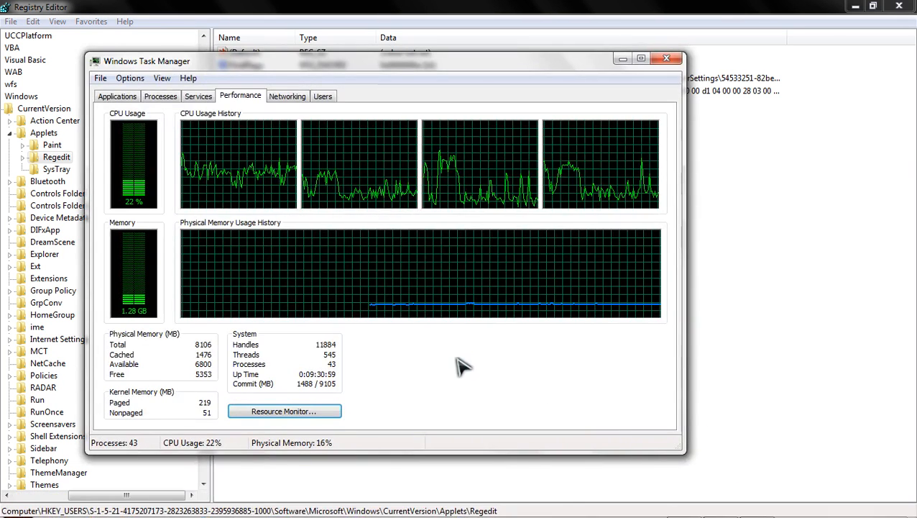
left_click(284, 411)
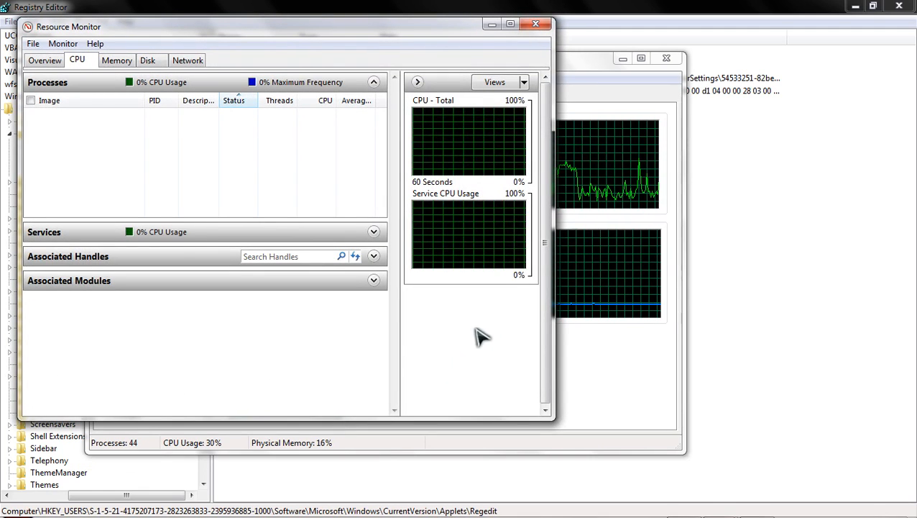
left_click(510, 24)
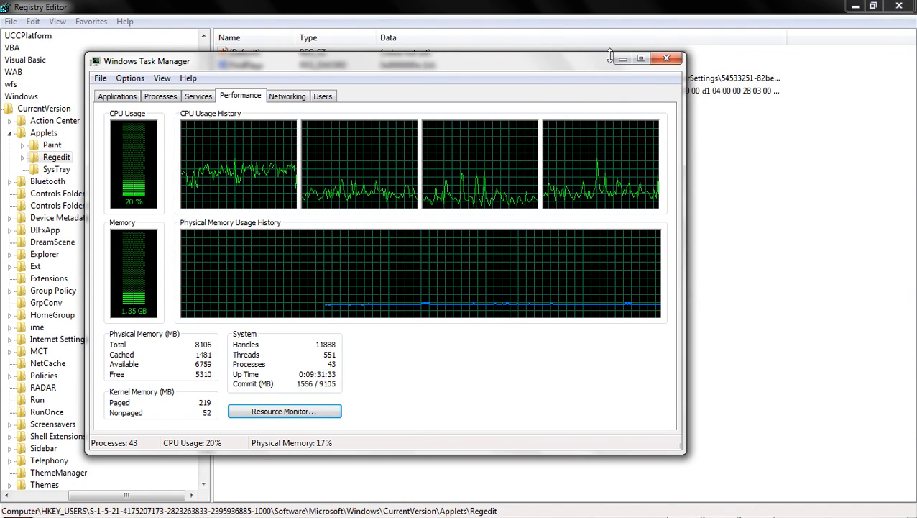
mouse_move(697, 86)
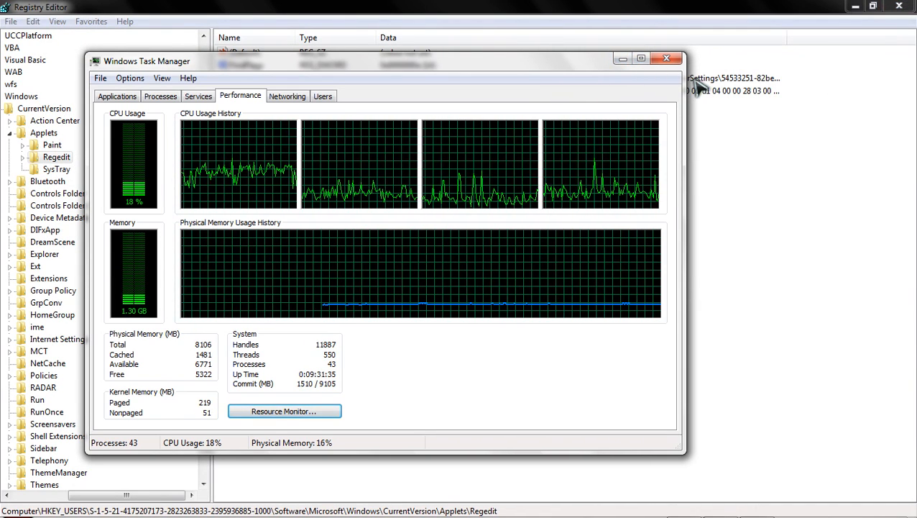